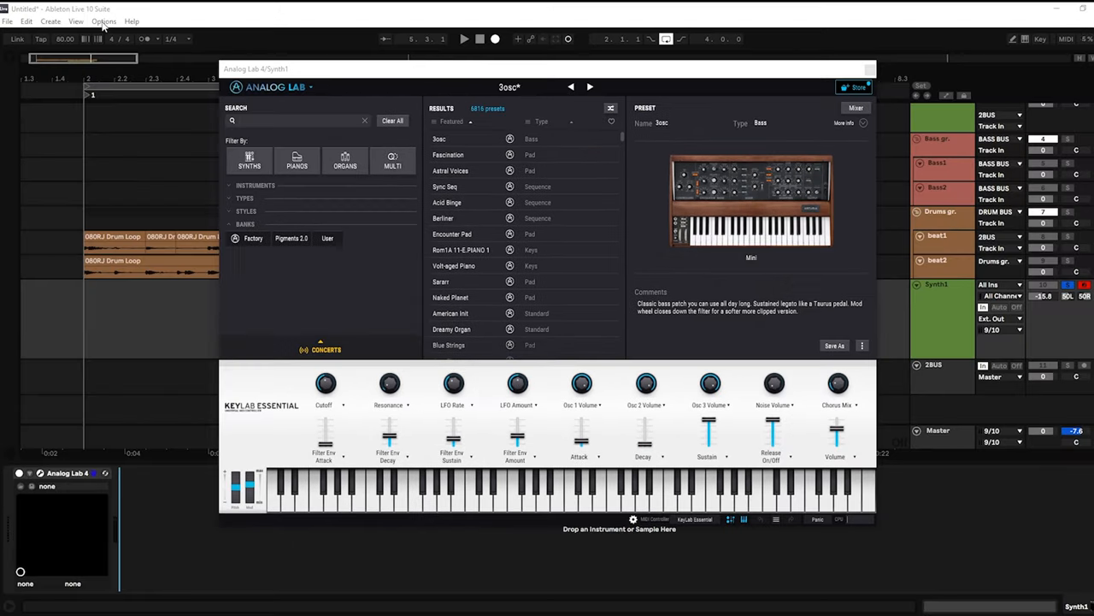
- Bring up the Options menu commands to reach the preferences
click(103, 20)
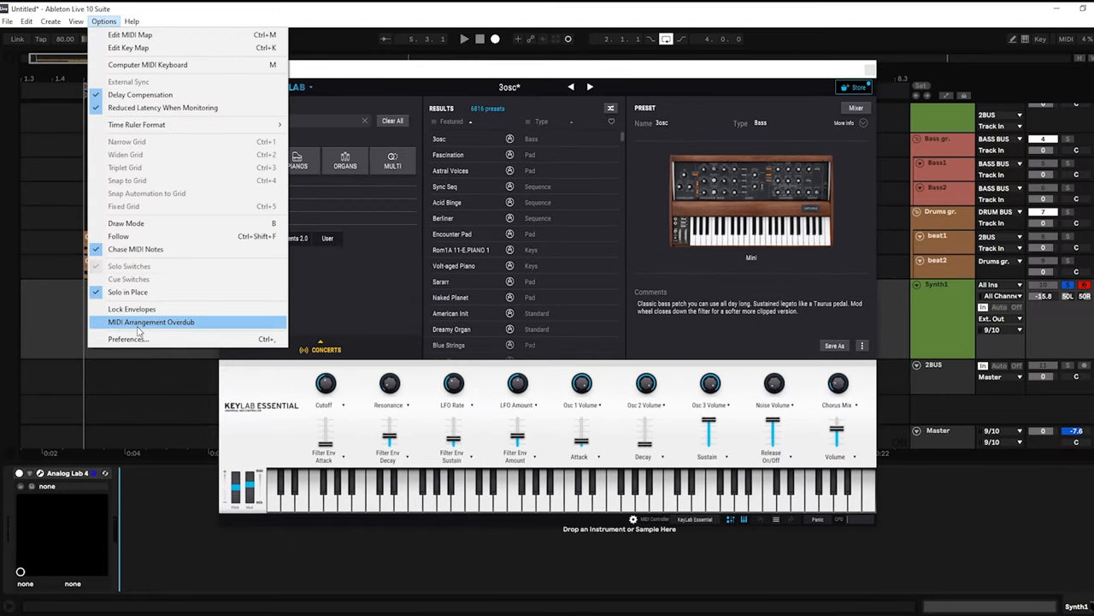
- Make KeyLab Essential the first control surface in the Link/MIDI preferences
click(128, 339)
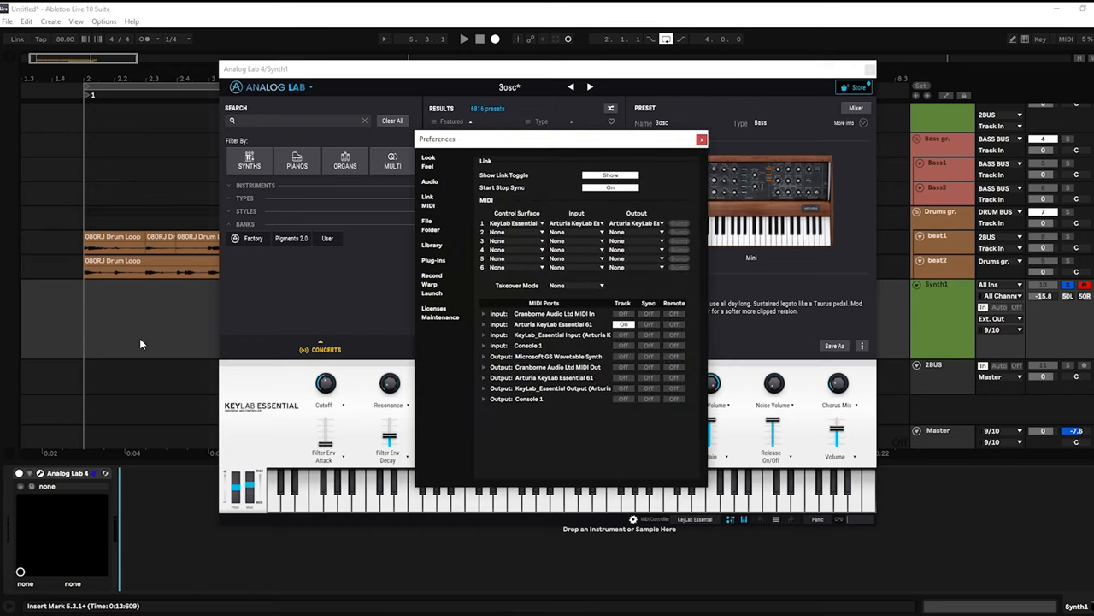
mouse_move(441, 209)
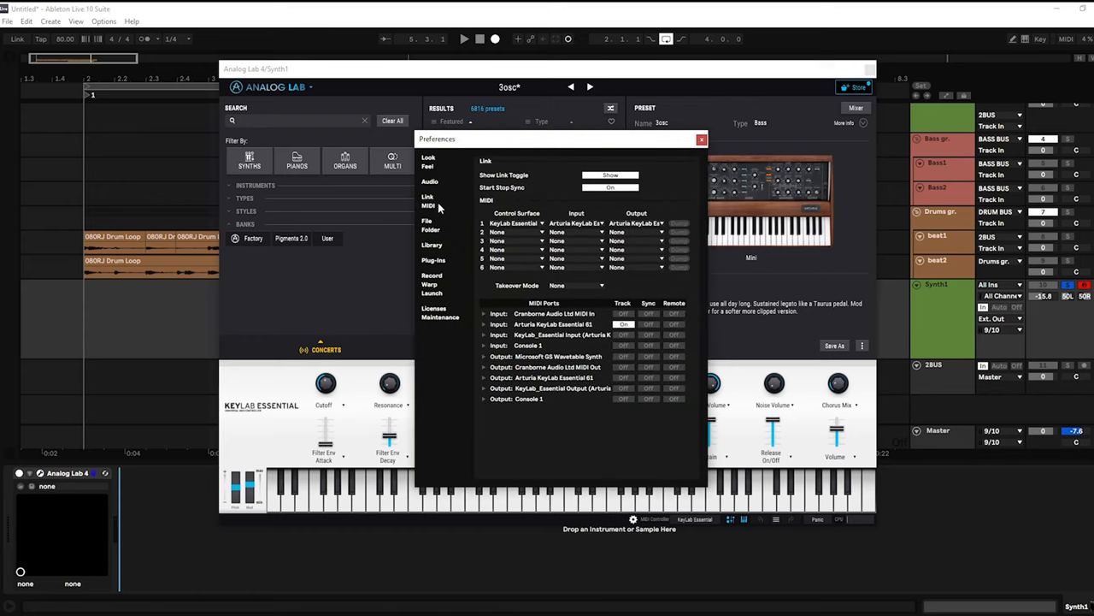
click(516, 222)
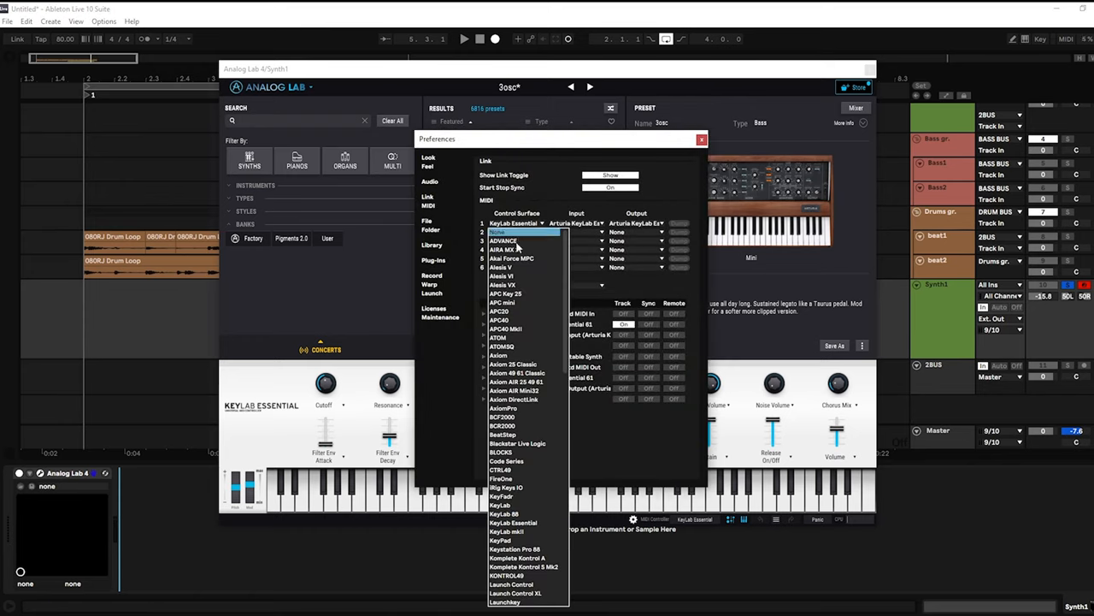
click(500, 233)
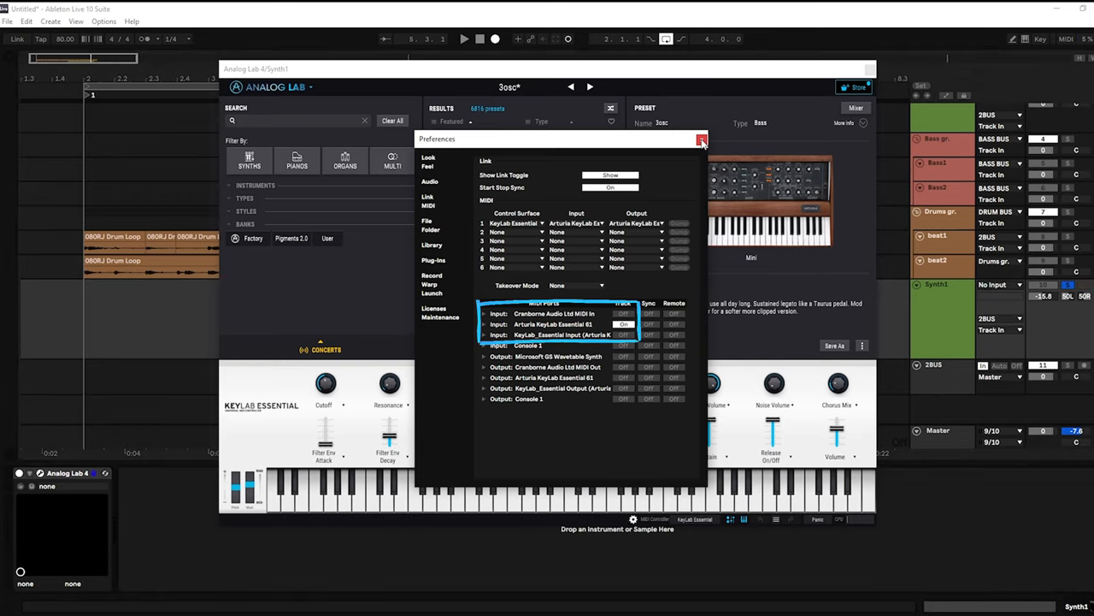
- Have Synth1 take MIDI from Arturia KeyLab Essential and tweak Analog Lab's filter envelope attack
click(701, 140)
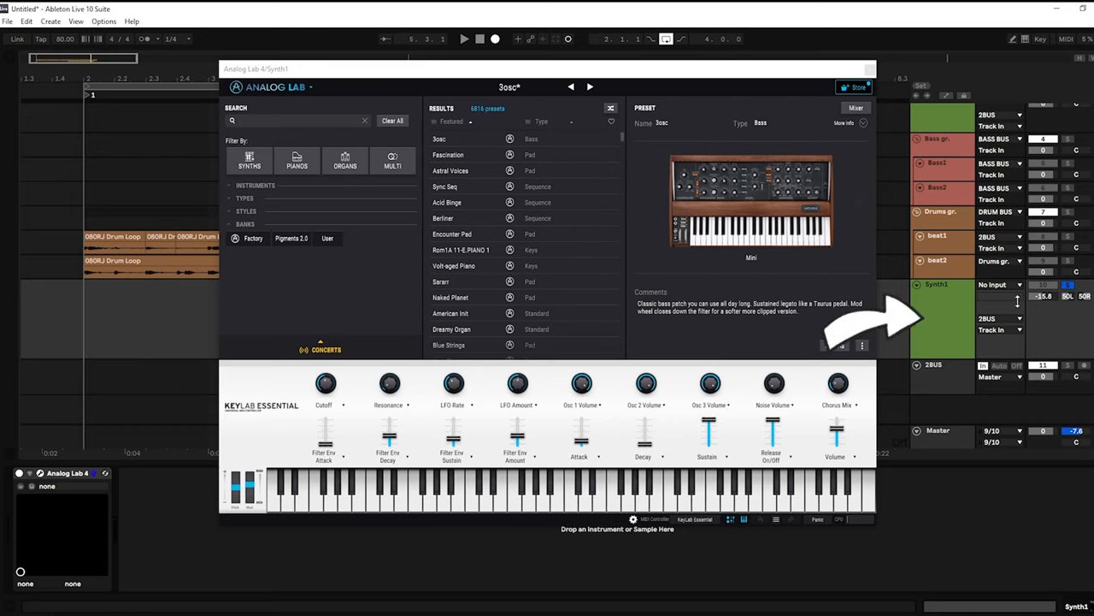
click(999, 284)
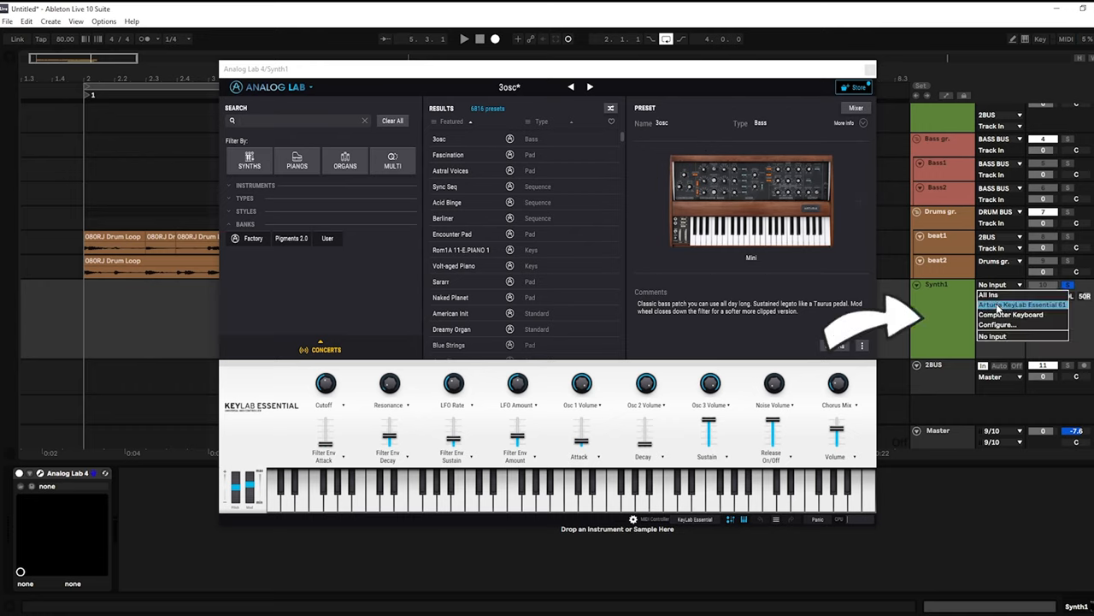
click(1023, 305)
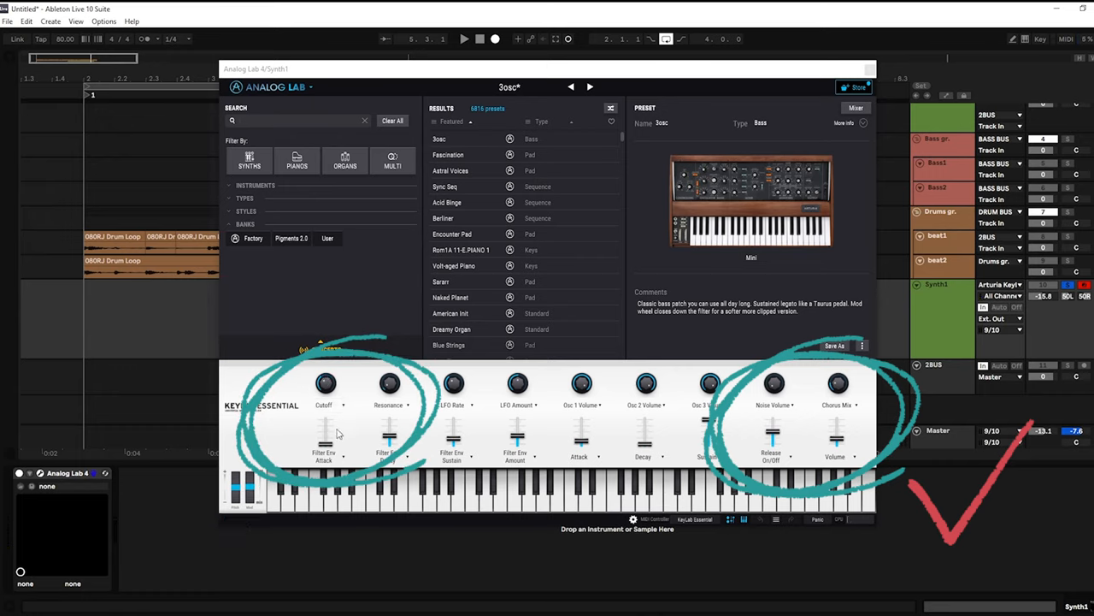
drag(325, 436, 325, 427)
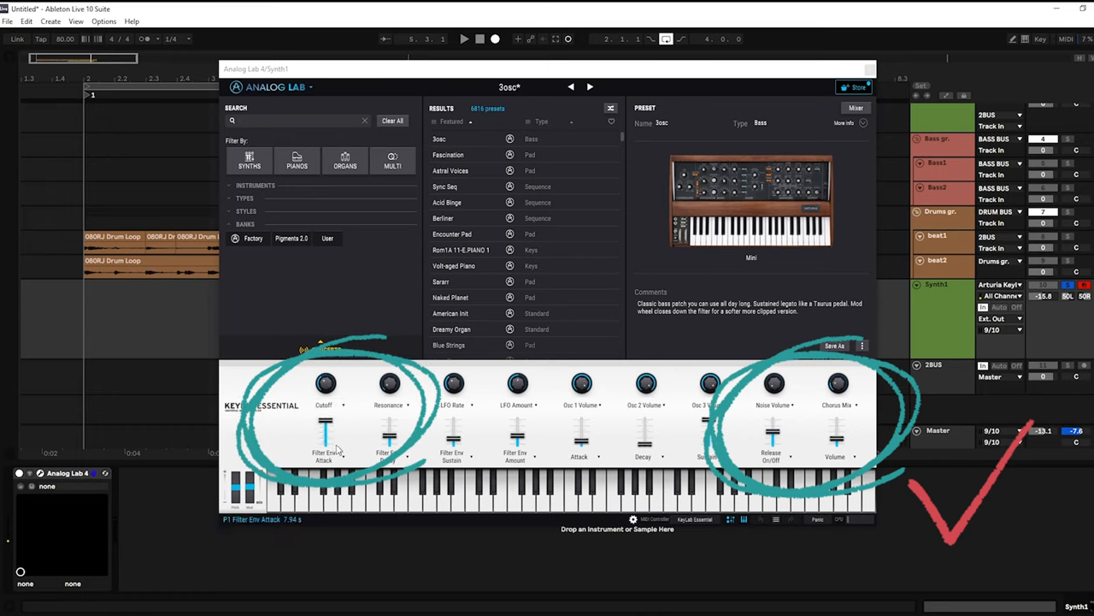